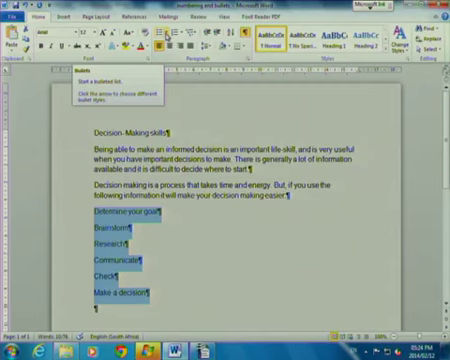
- Apply a Bullet Library bullet to the six steps, Determine your goal through Make a decision
{"action": "left_click", "coordinate": [162, 48]}
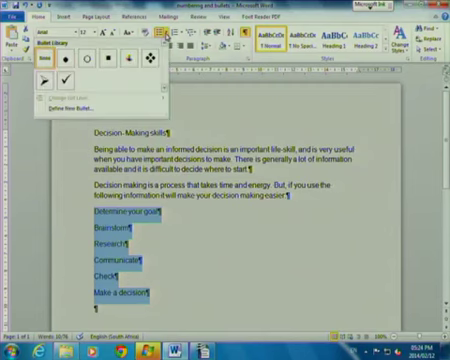
{"action": "left_click", "coordinate": [132, 63]}
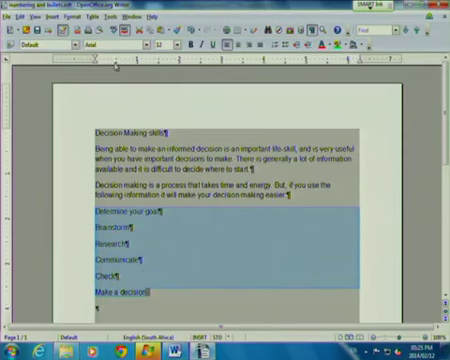
- Apply check-mark bullets to the six step lines via Bullets and Numbering
{"action": "left_click", "coordinate": [67, 16]}
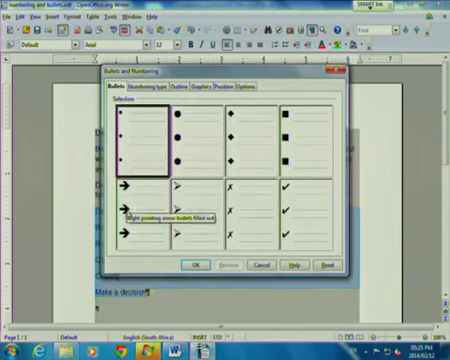
{"action": "left_click", "coordinate": [298, 207]}
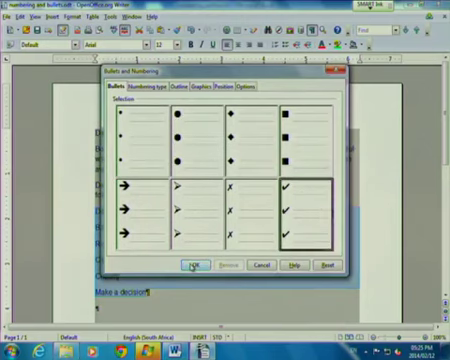
{"action": "left_click", "coordinate": [196, 265]}
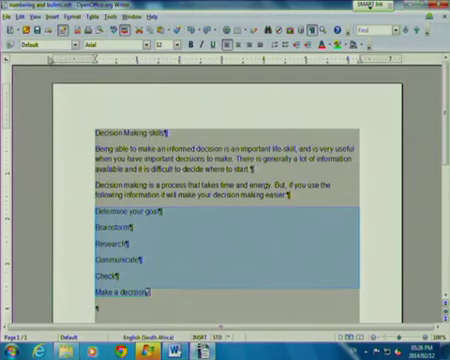
- Number the six step lines in the (1) (2) (3) style via Bullets and Numbering
{"action": "left_click", "coordinate": [70, 17]}
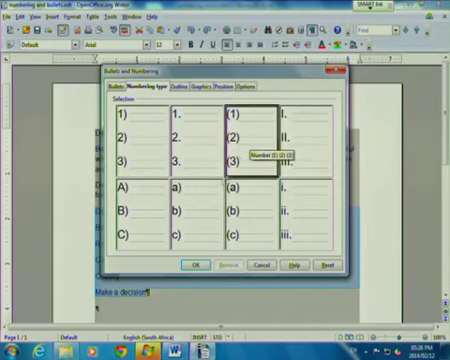
{"action": "left_click", "coordinate": [193, 266]}
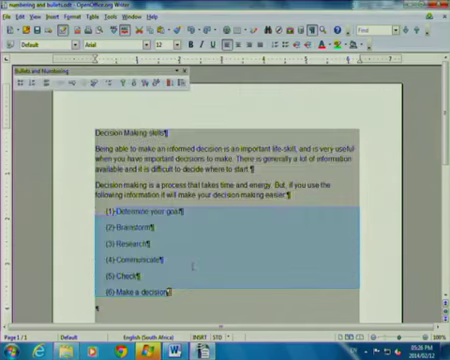